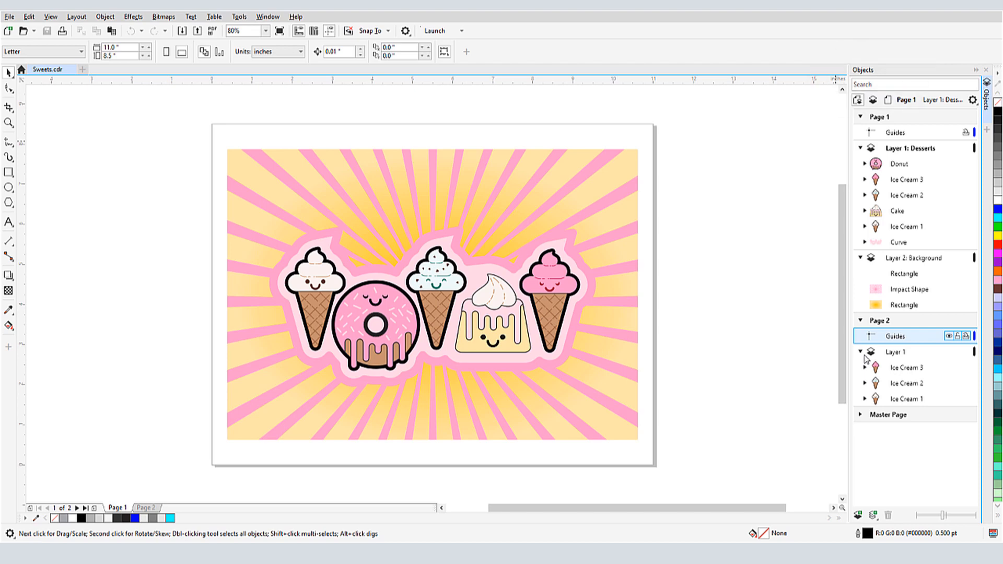
Step: Expand and collapse Ice Cream 3, then show only the current page's objects in the list
left_click(865, 179)
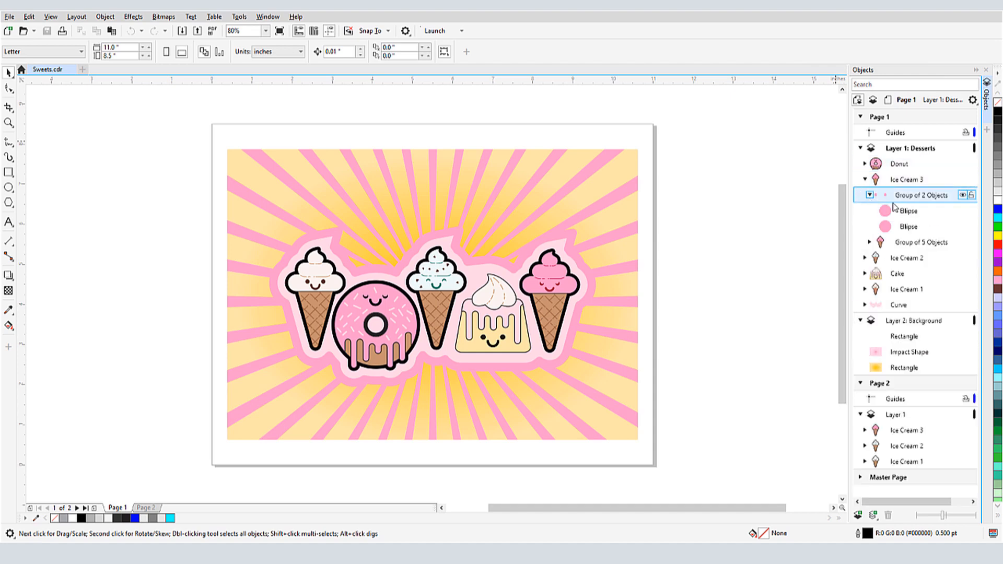
left_click(904, 429)
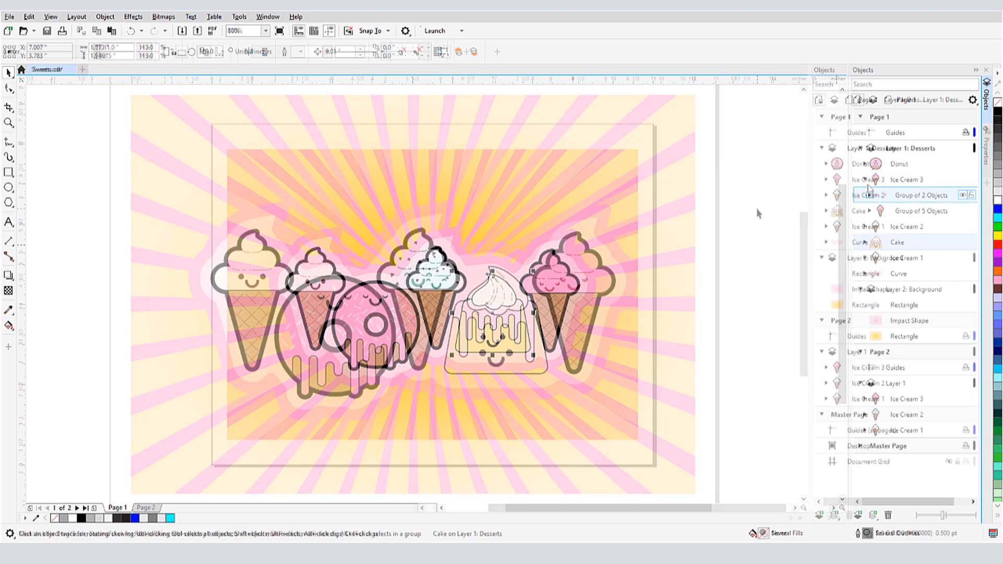
left_click(819, 100)
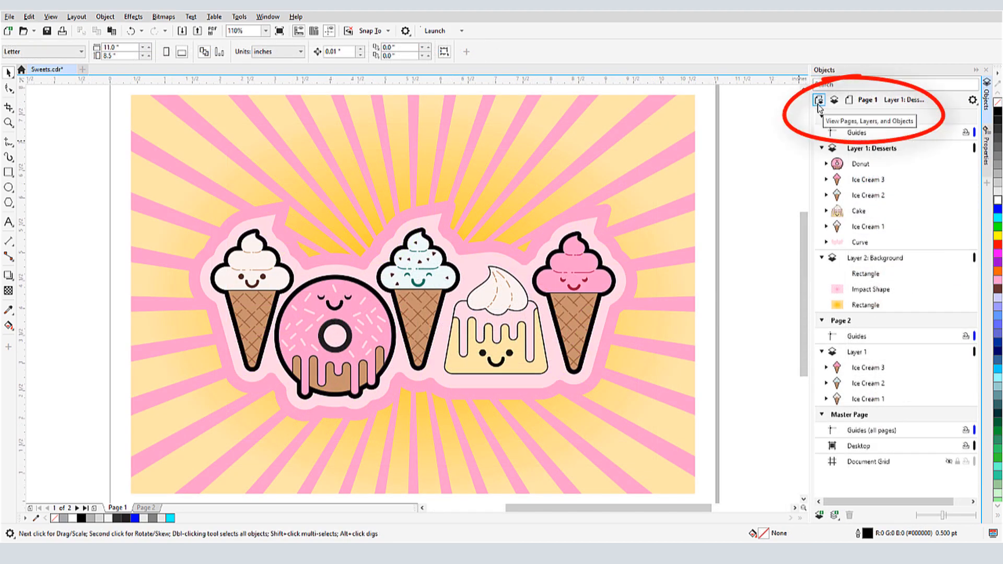
left_click(818, 100)
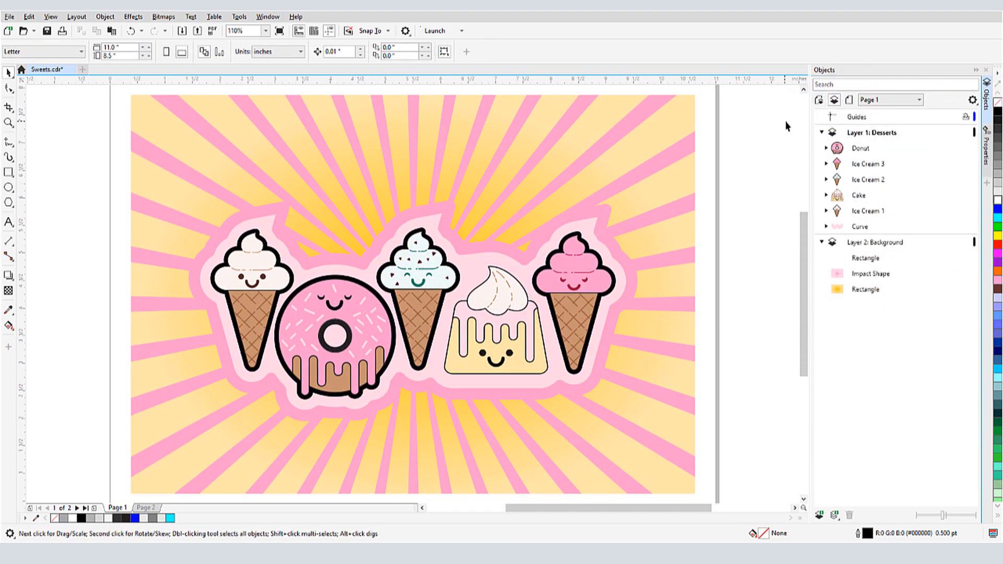
Step: View Page 2's objects, then return to Page 1 and close the Objects docker
left_click(145, 507)
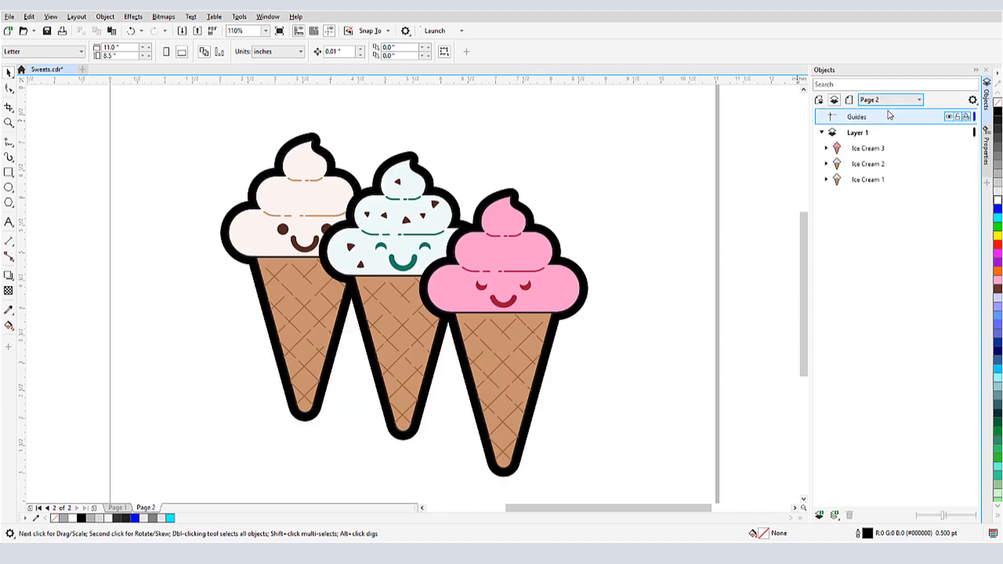
left_click(117, 508)
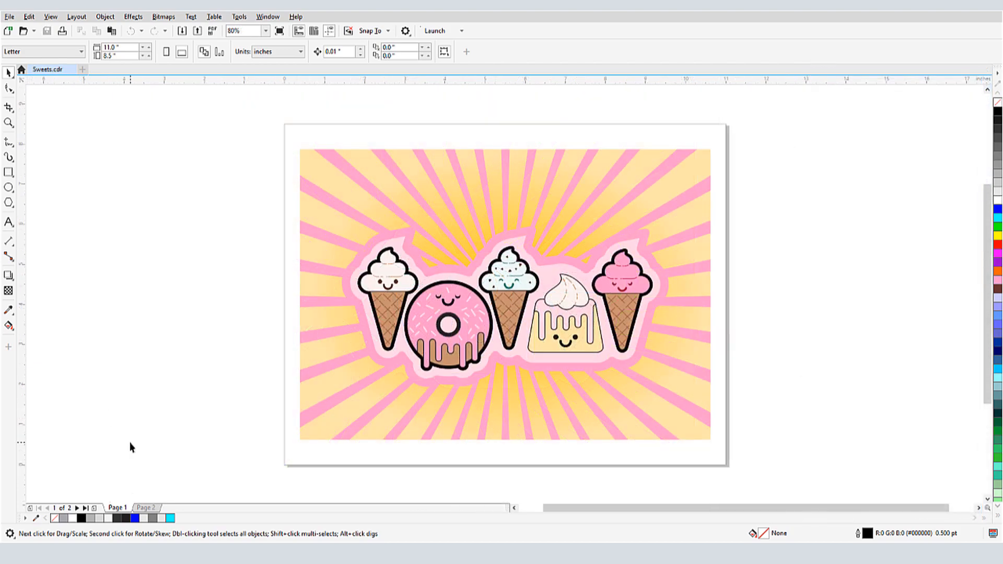
Step: Reopen the Objects docker via Window > Dockers and expand Page 1 and Page 2
left_click(118, 506)
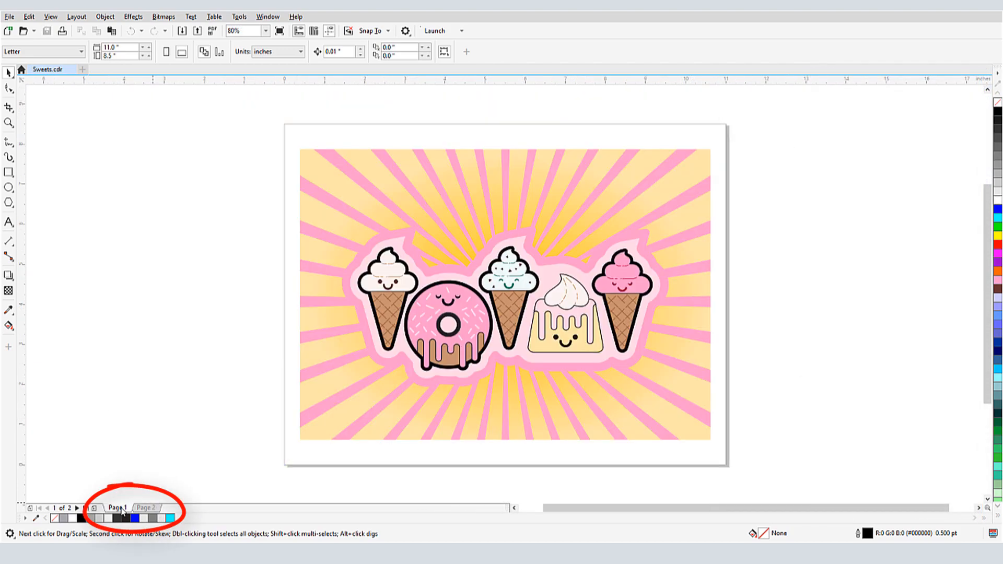
left_click(267, 16)
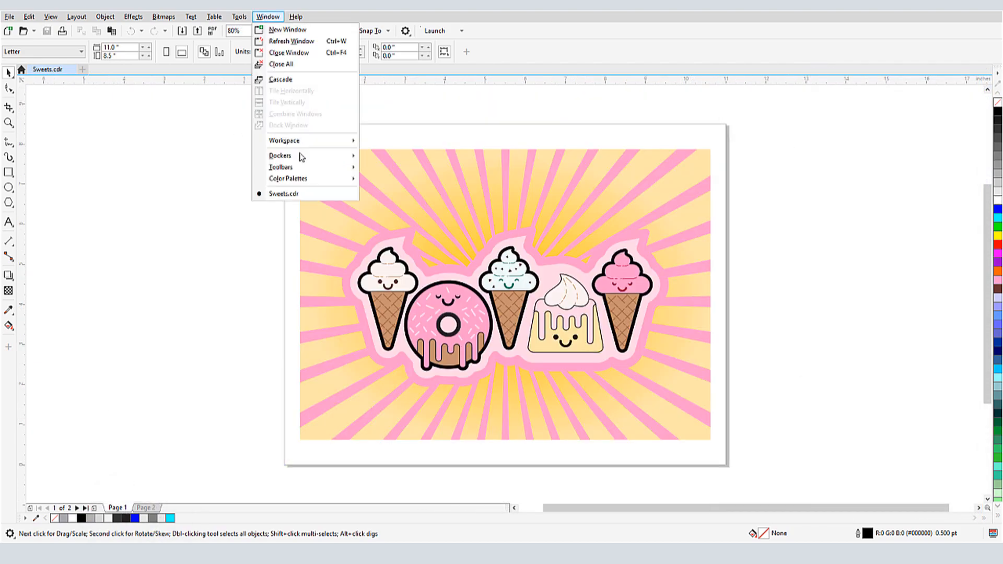
left_click(279, 156)
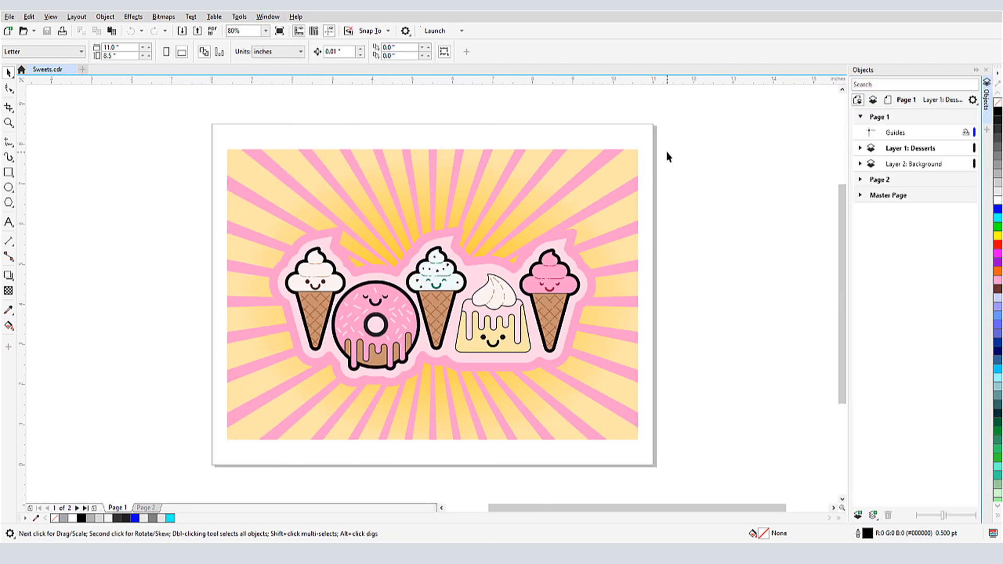
left_click(861, 148)
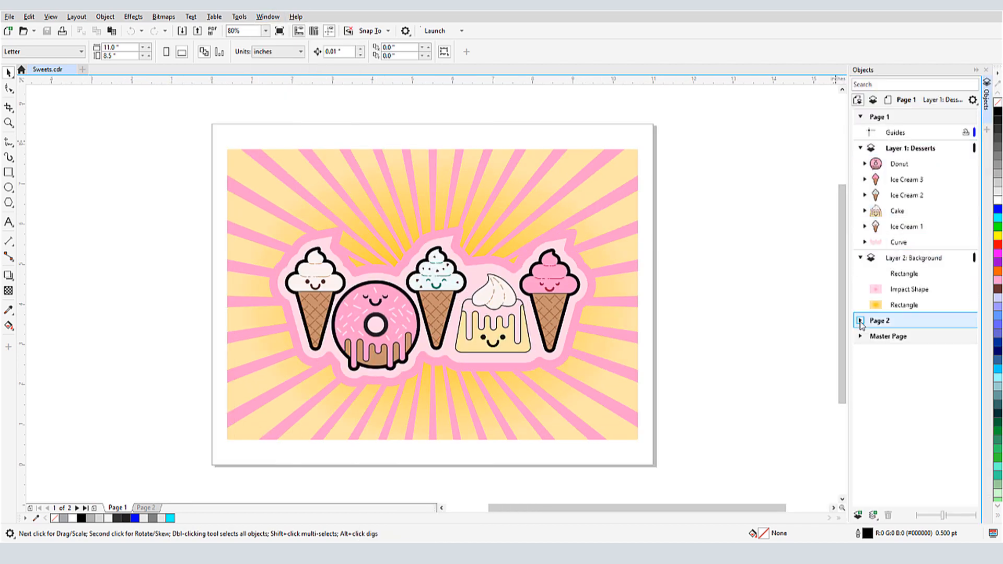
left_click(864, 179)
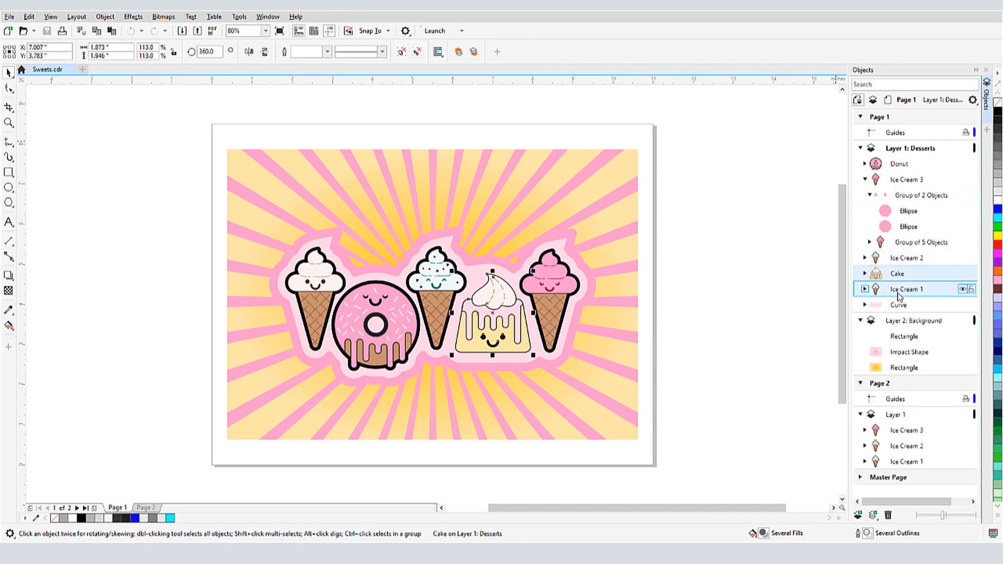
Step: Select Ice Cream 3 on Page 2 and several desserts on Page 1, then deselect them
left_click(146, 507)
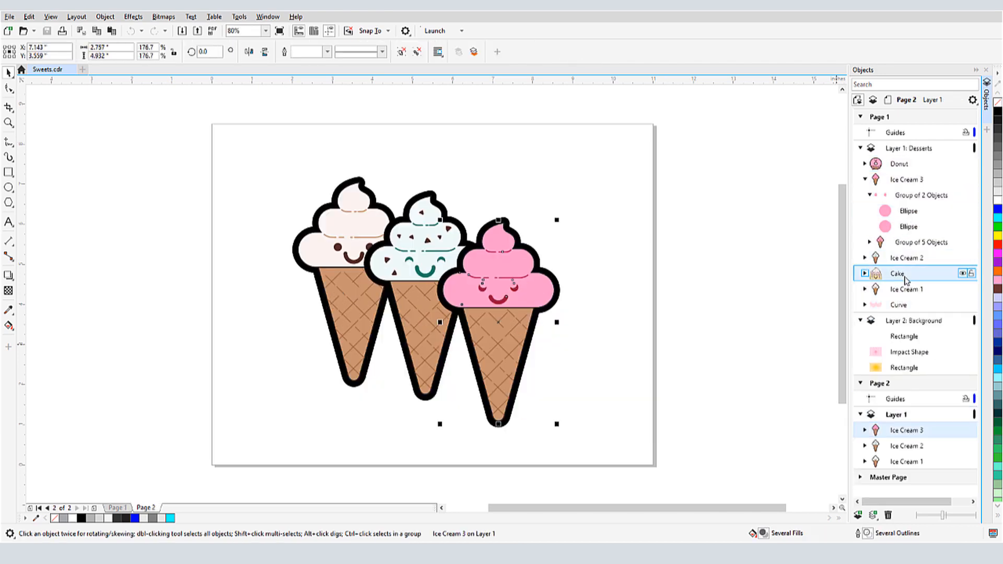
left_click(117, 507)
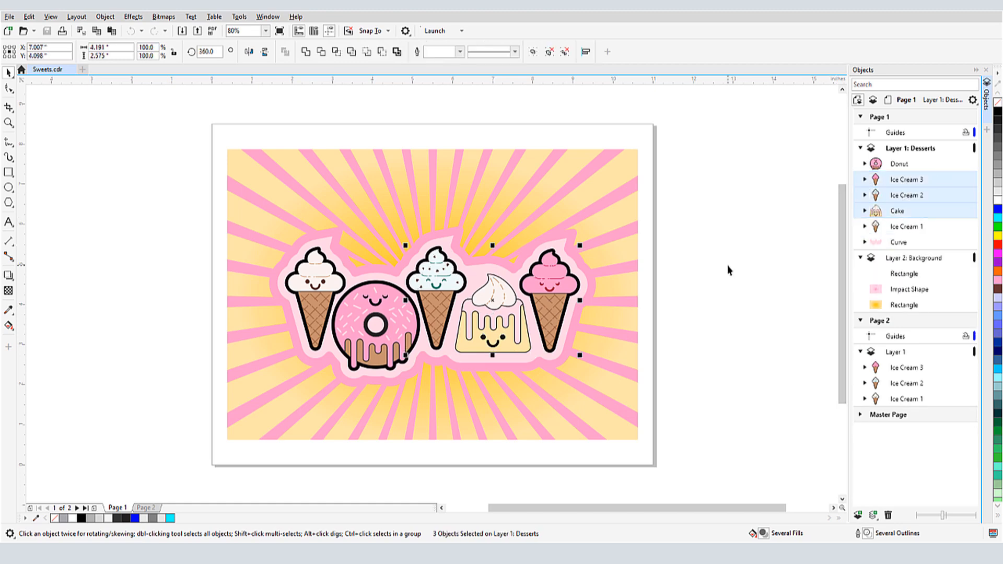
left_click(906, 226)
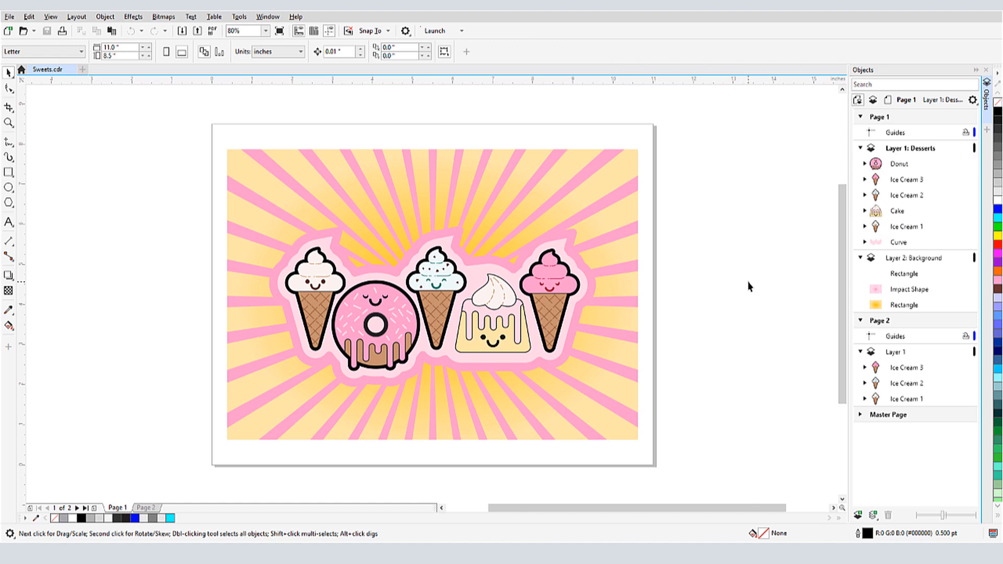
Step: Select Ice Cream 3, expand the Donut group and zoom in to inspect its child curves
left_click(904, 179)
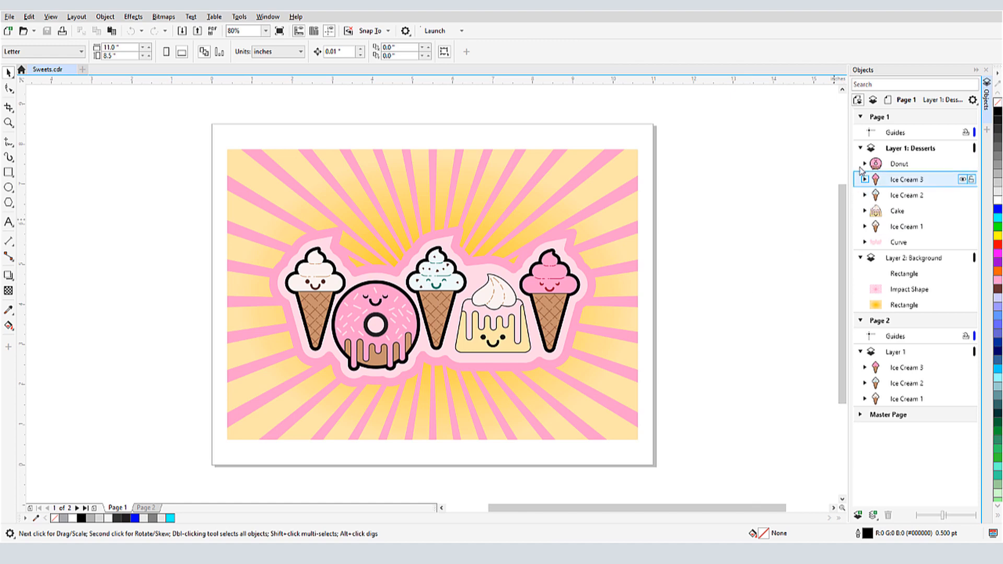
left_click(865, 163)
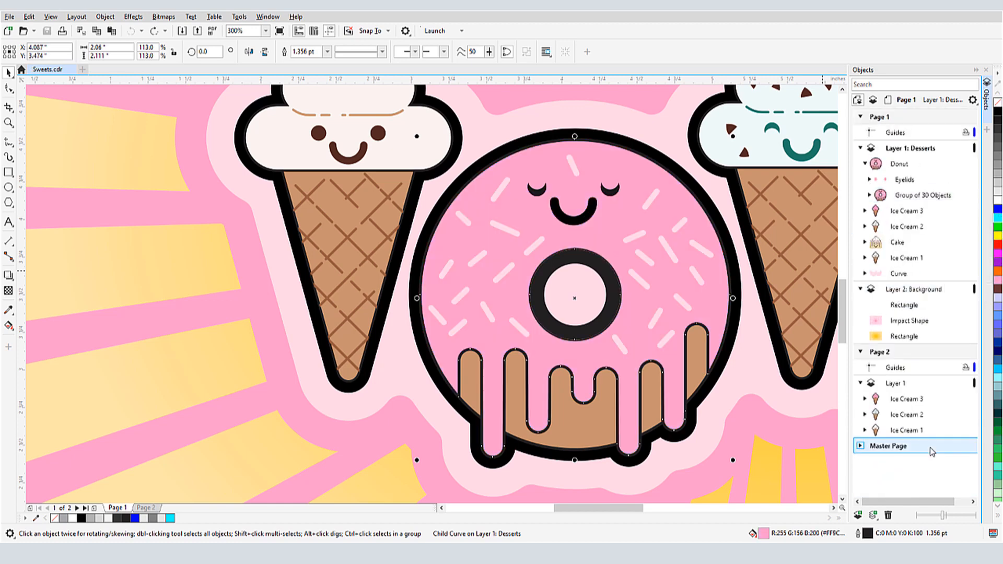
left_click_drag(962, 513, 954, 513)
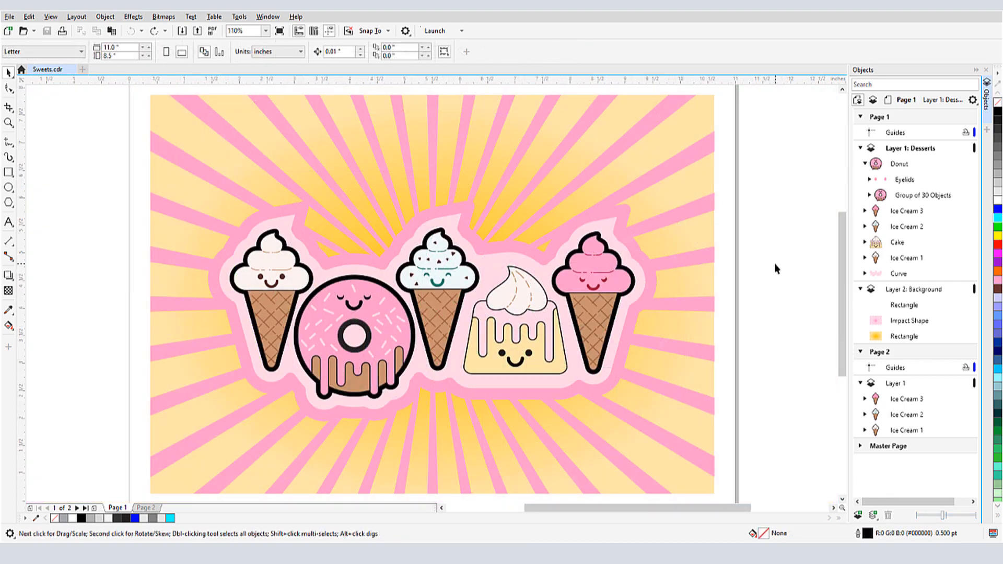
left_click(905, 226)
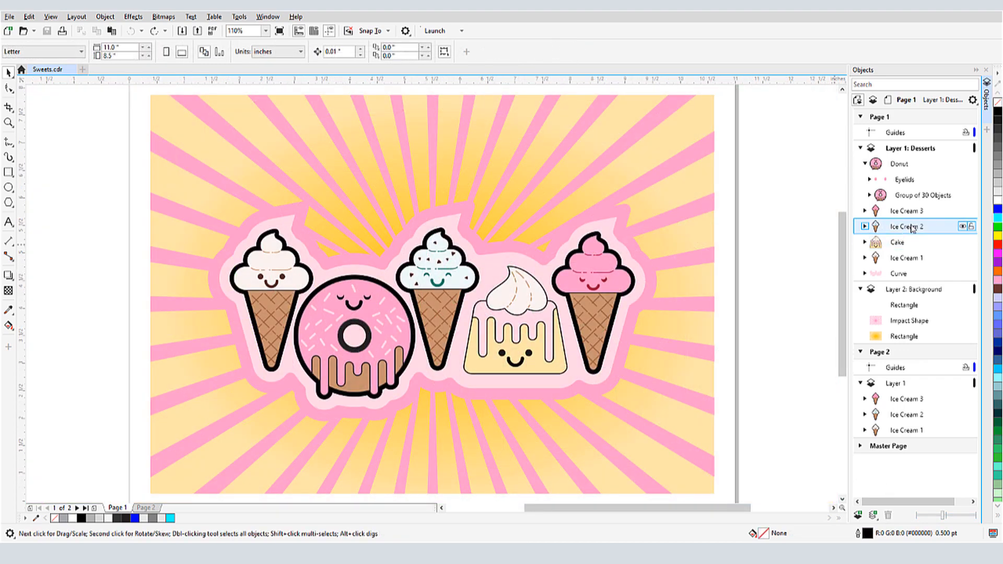
right_click(906, 226)
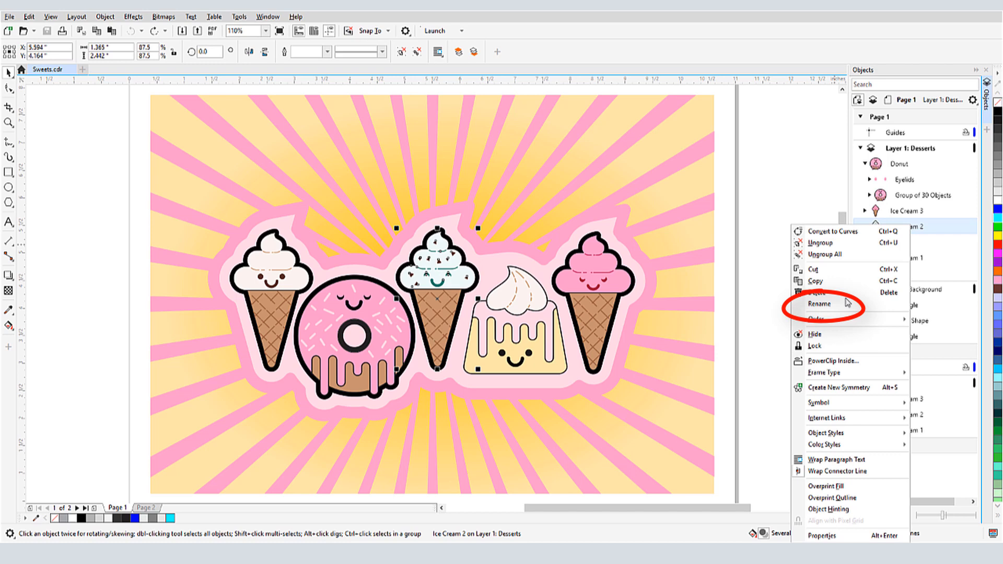
left_click(820, 303)
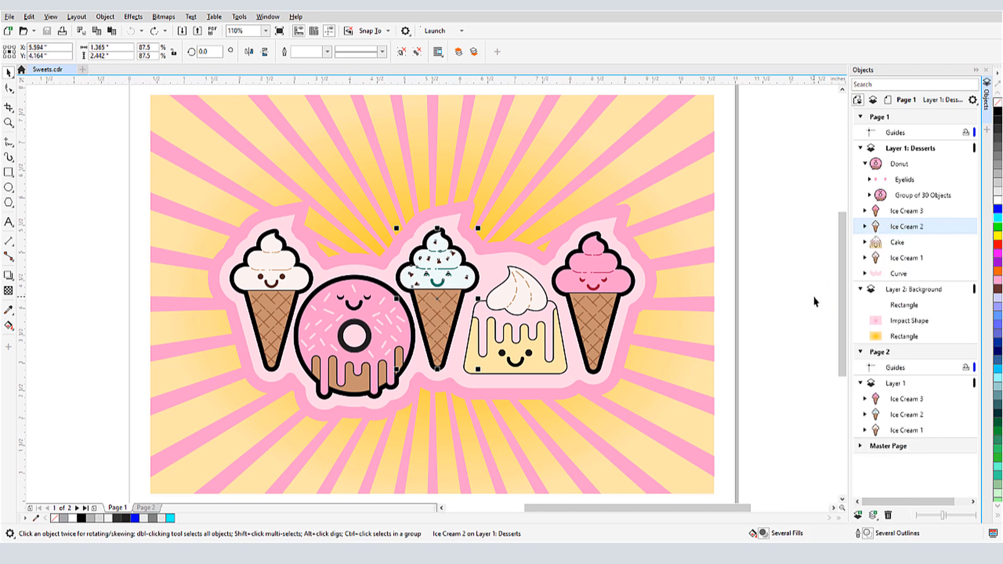
mouse_move(816, 295)
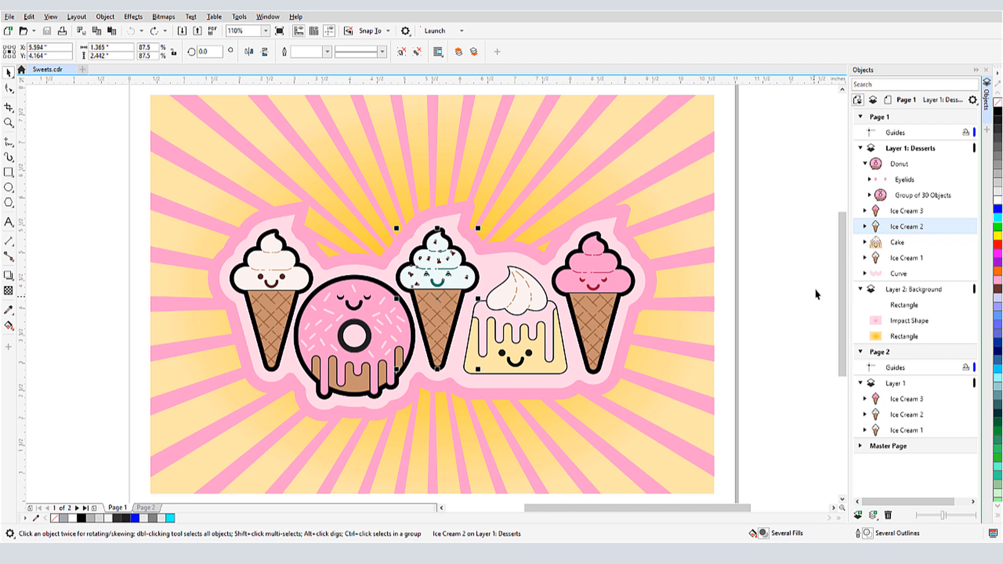
left_click(914, 83)
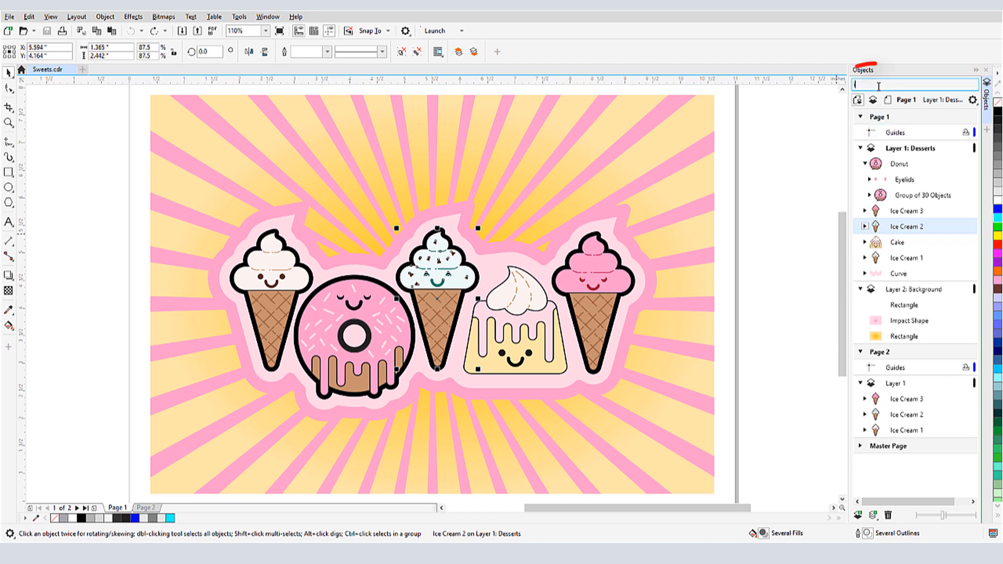
type("ice")
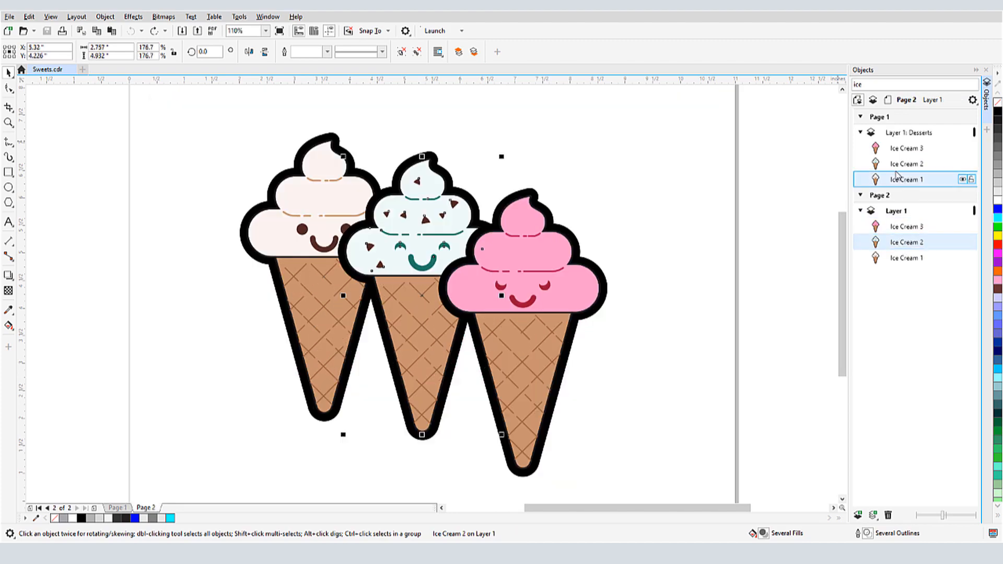
left_click(118, 507)
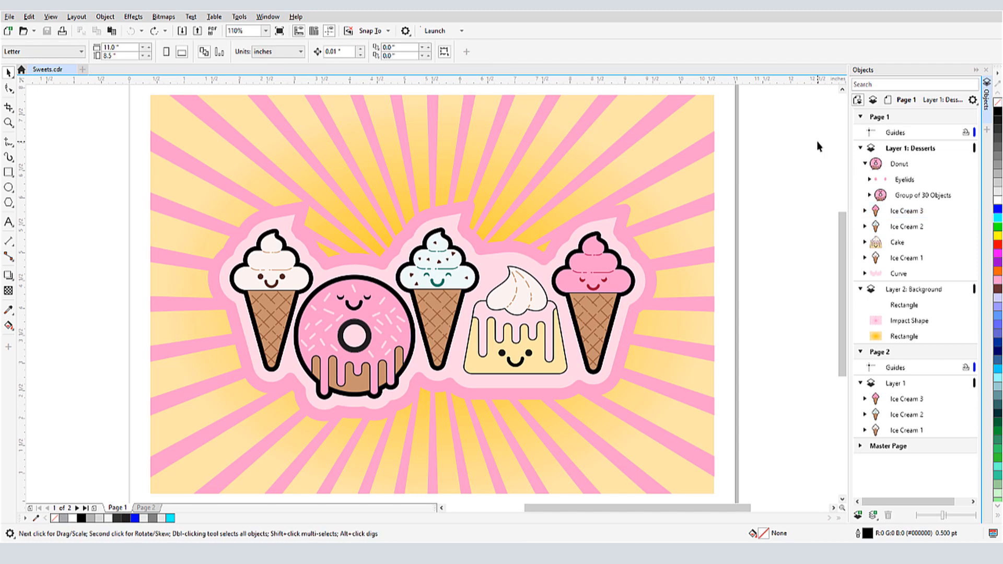
Step: Select the group inside Ice Cream 1 to jump to Page 1, then collapse the expanded desserts
left_click(895, 367)
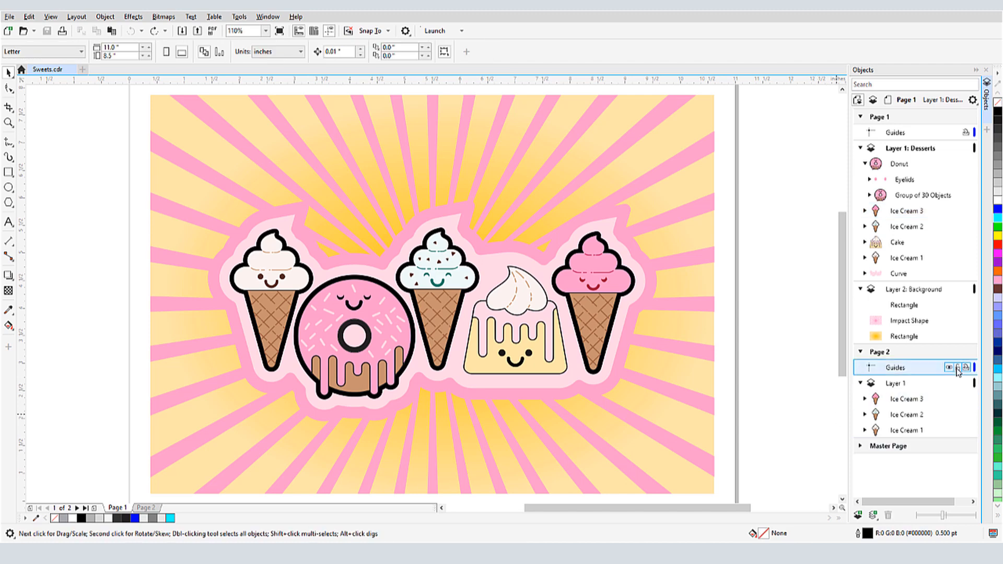
left_click(904, 337)
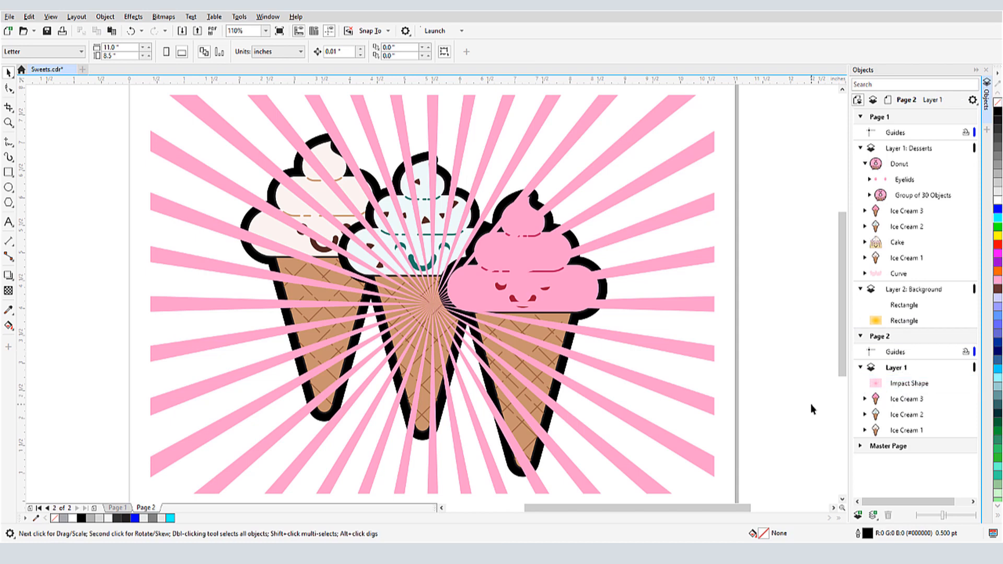
left_click(117, 506)
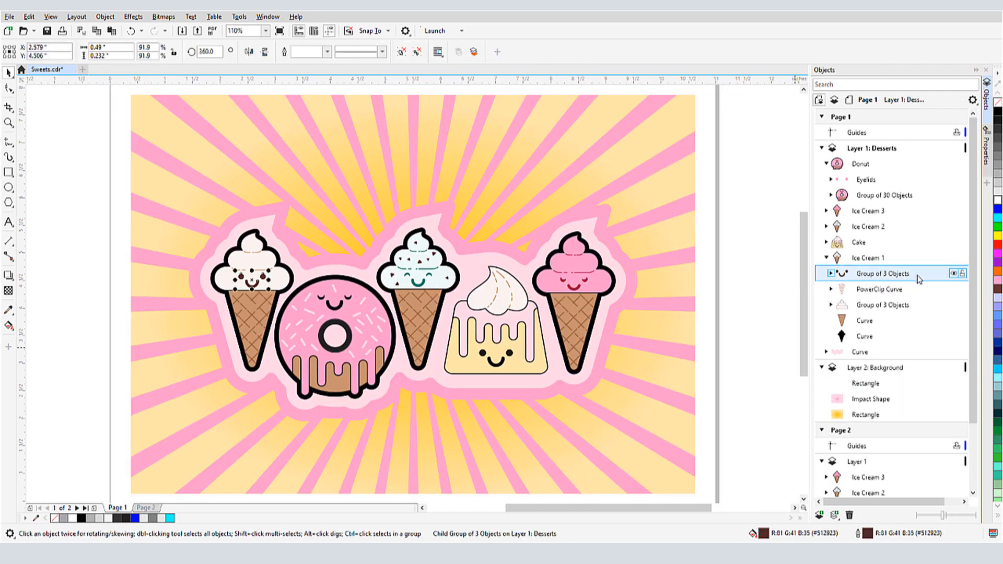
left_click(877, 163)
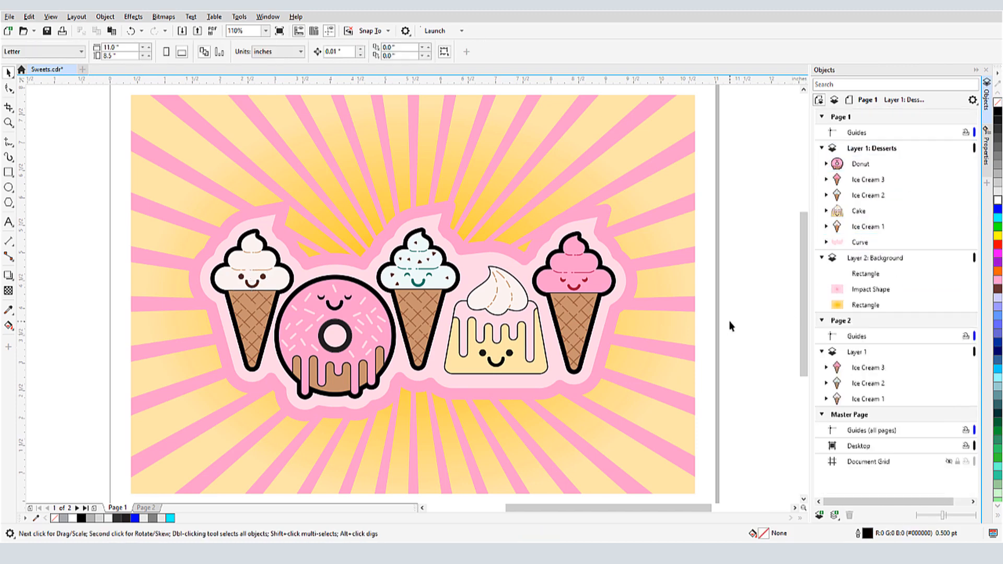
left_click(866, 179)
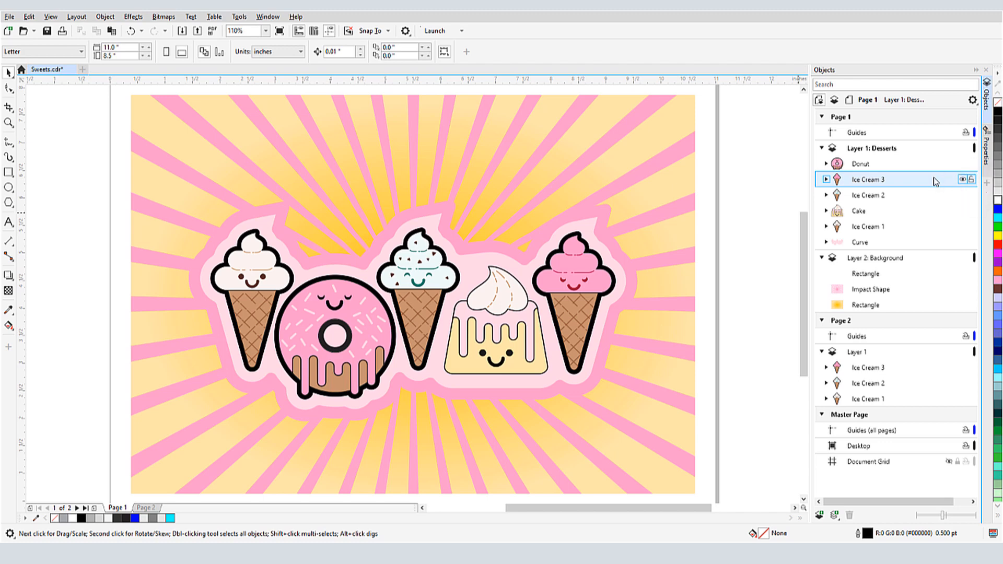
left_click(962, 179)
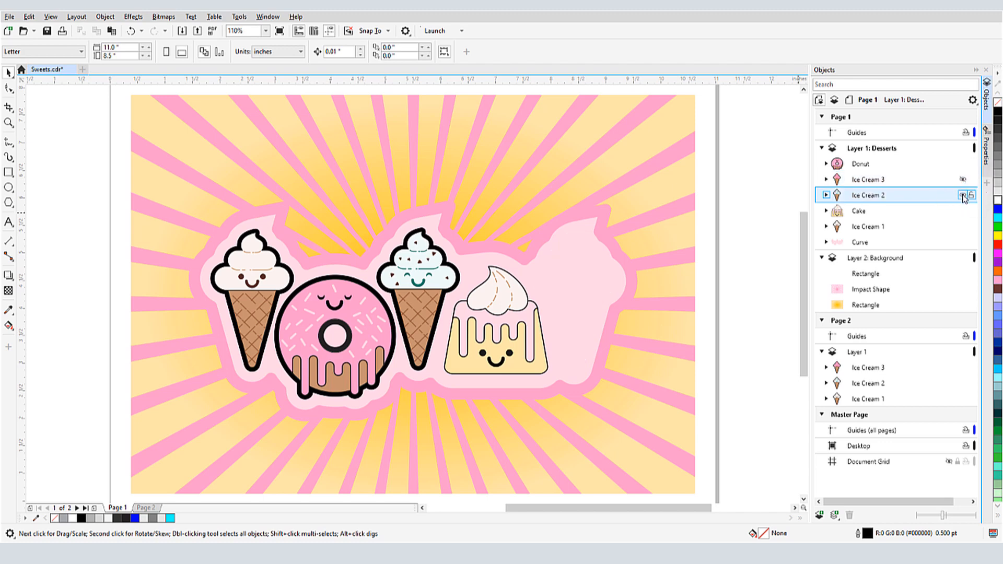
left_click(963, 194)
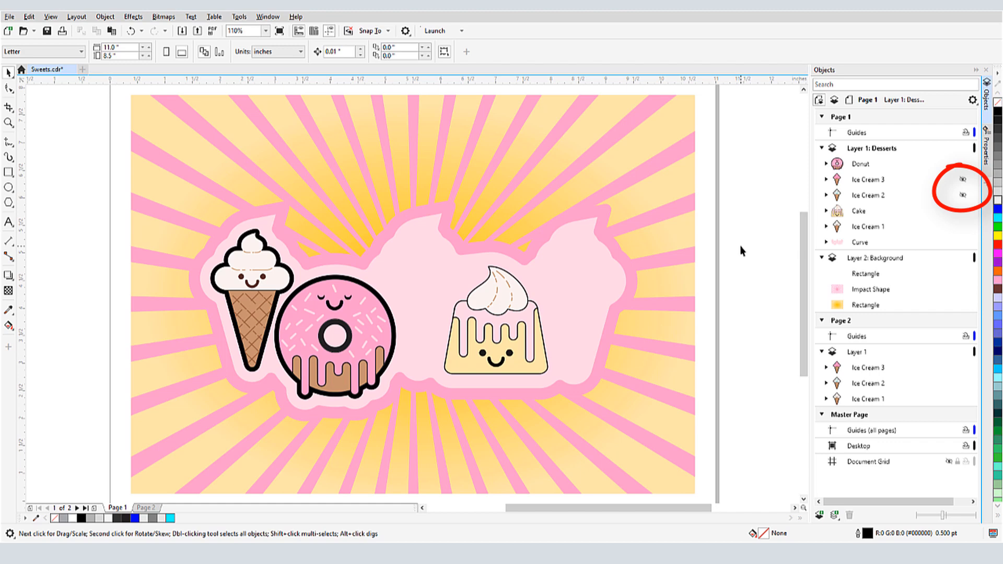
left_click(961, 179)
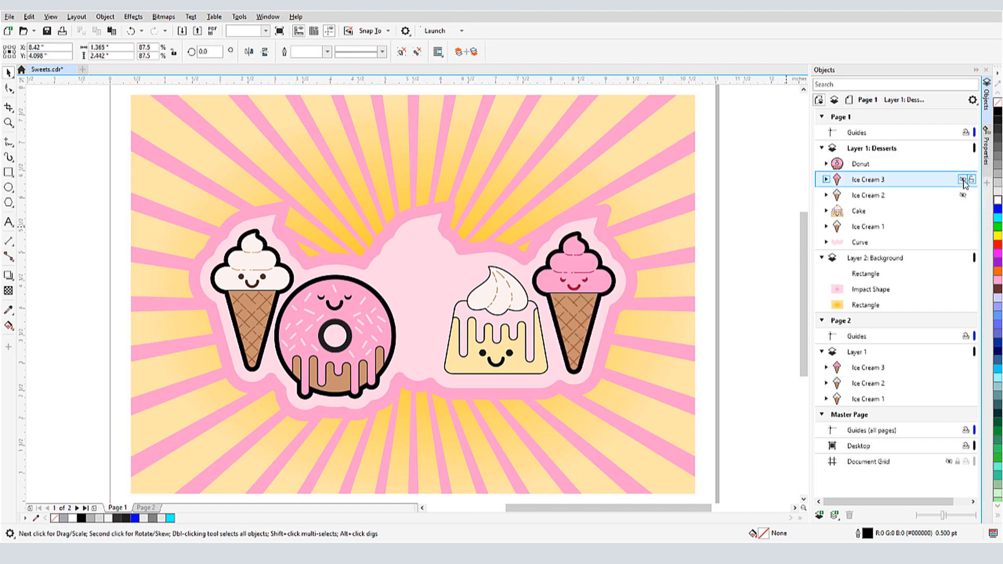
left_click(962, 179)
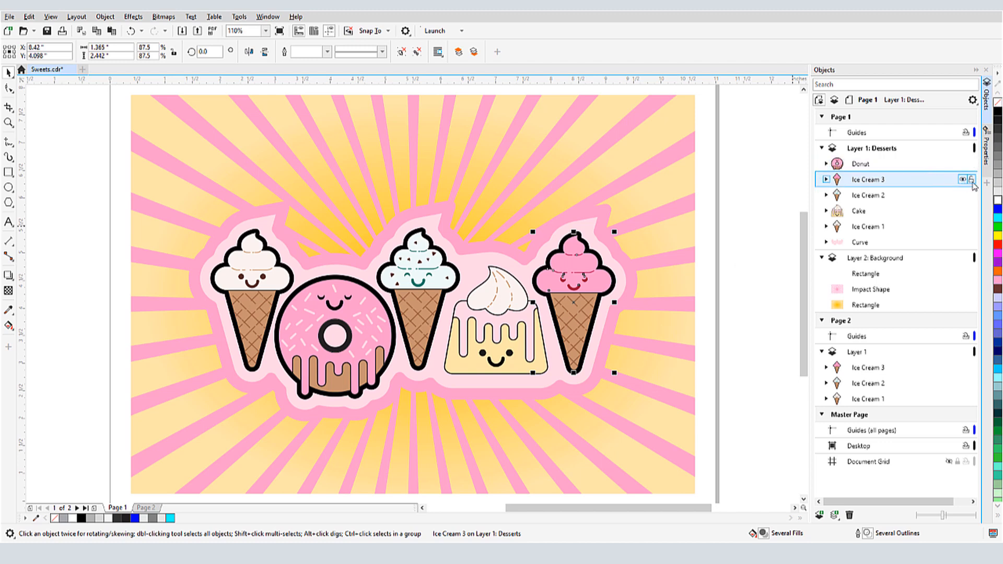
left_click(969, 180)
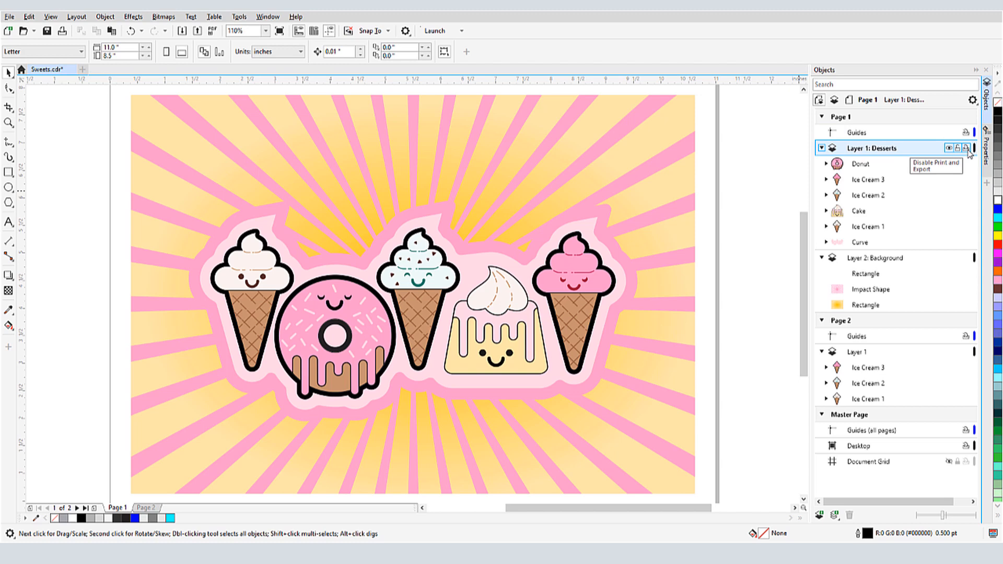
mouse_move(758, 214)
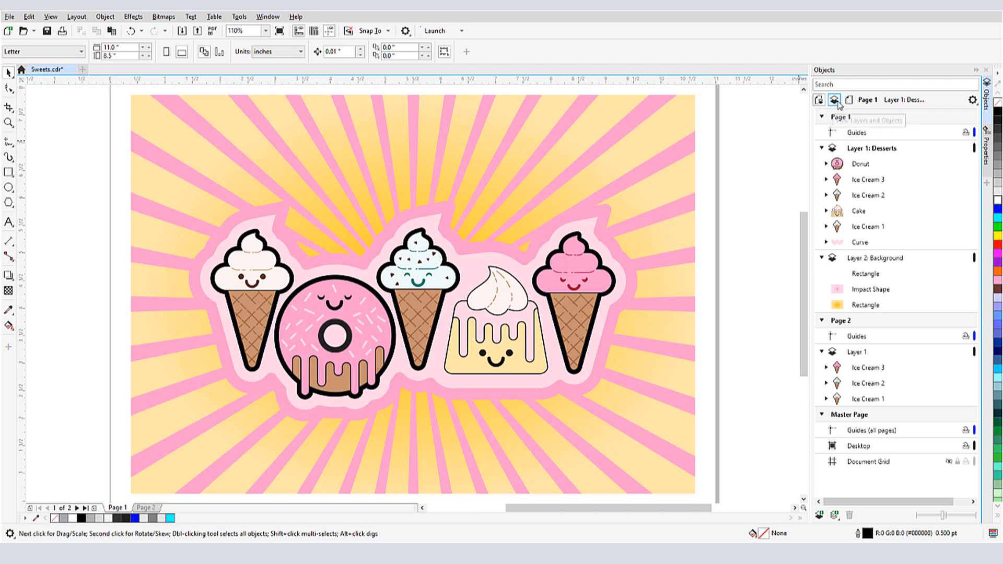
Step: Try the Layers and Objects view, the page dropdown and Pages view, then return to Layers and Objects
left_click(834, 100)
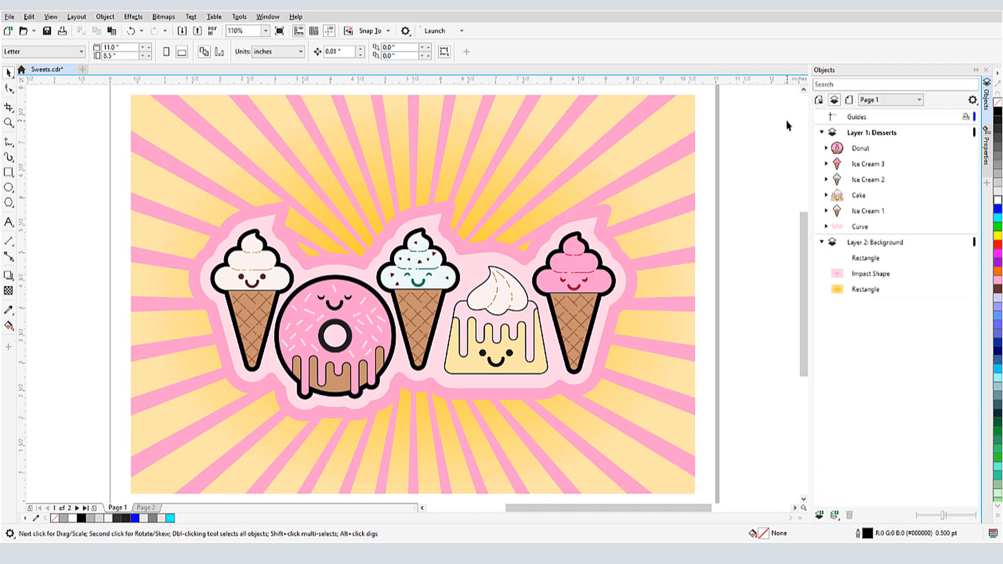
left_click(920, 100)
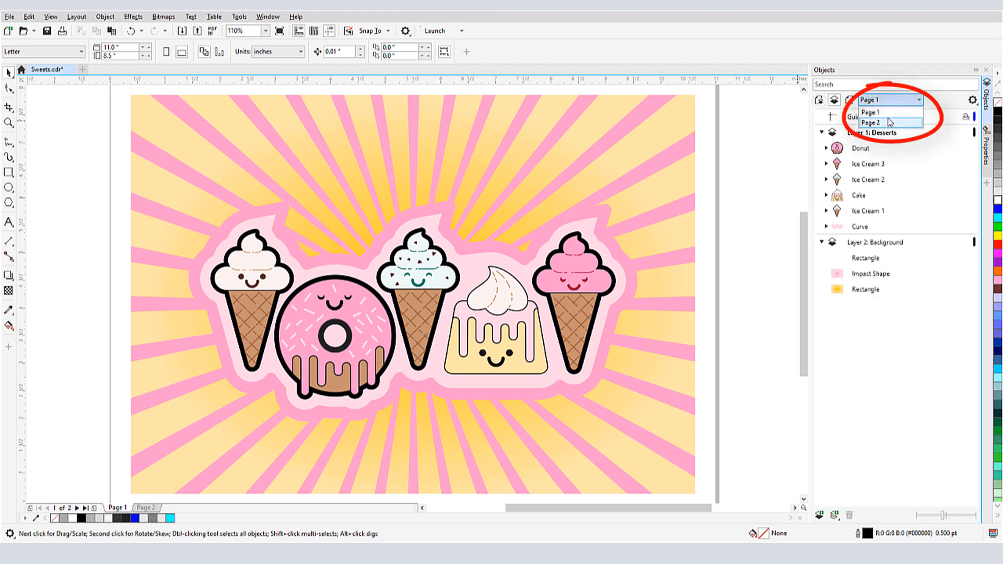
left_click(871, 112)
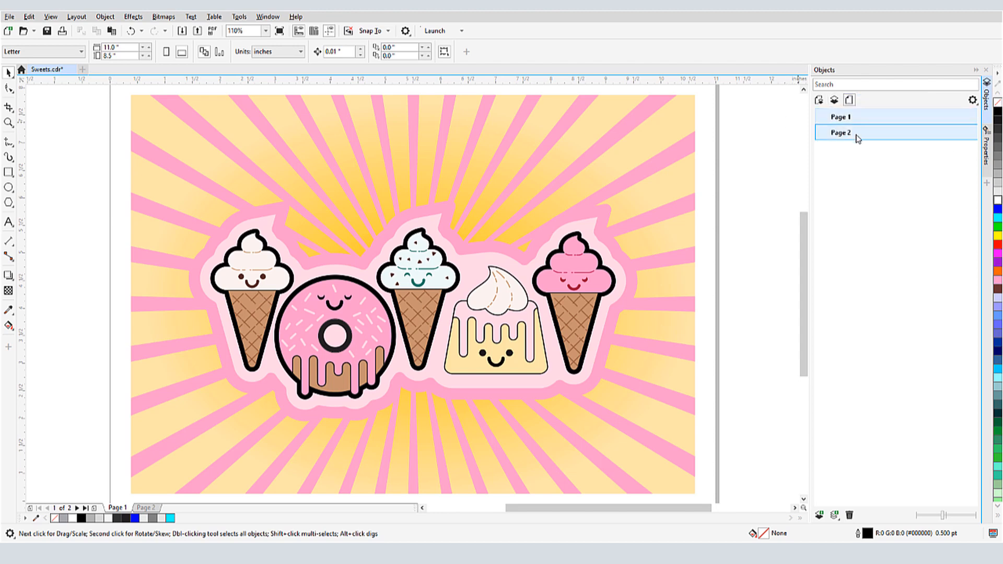
left_click(841, 116)
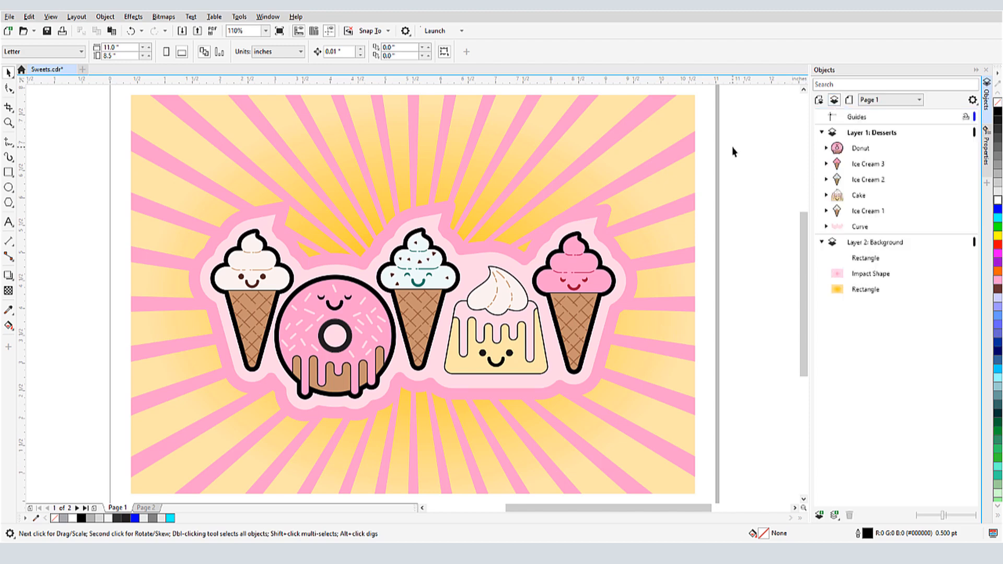
Step: Change the Background layer's colour to red and confirm it
left_click(861, 148)
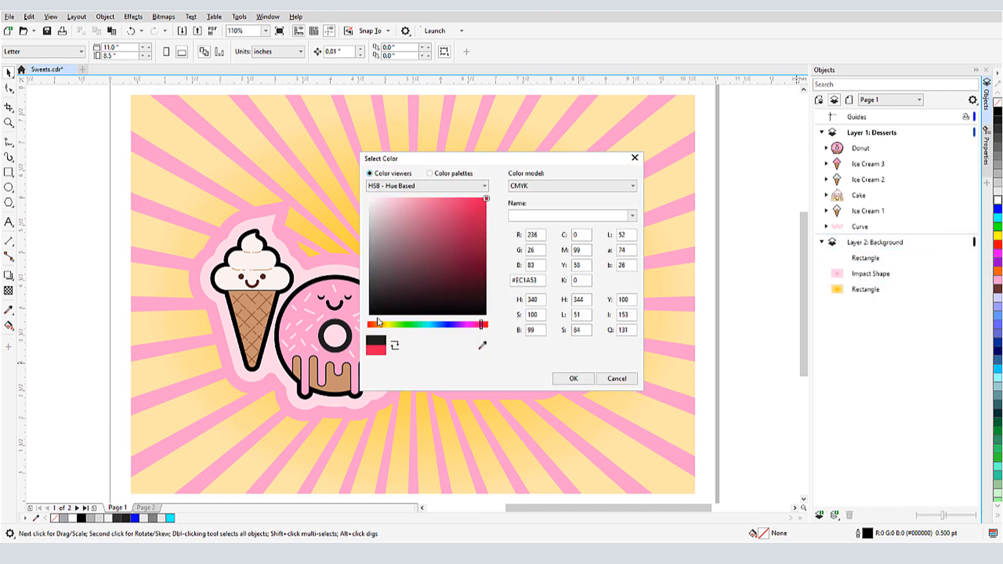
left_click(572, 378)
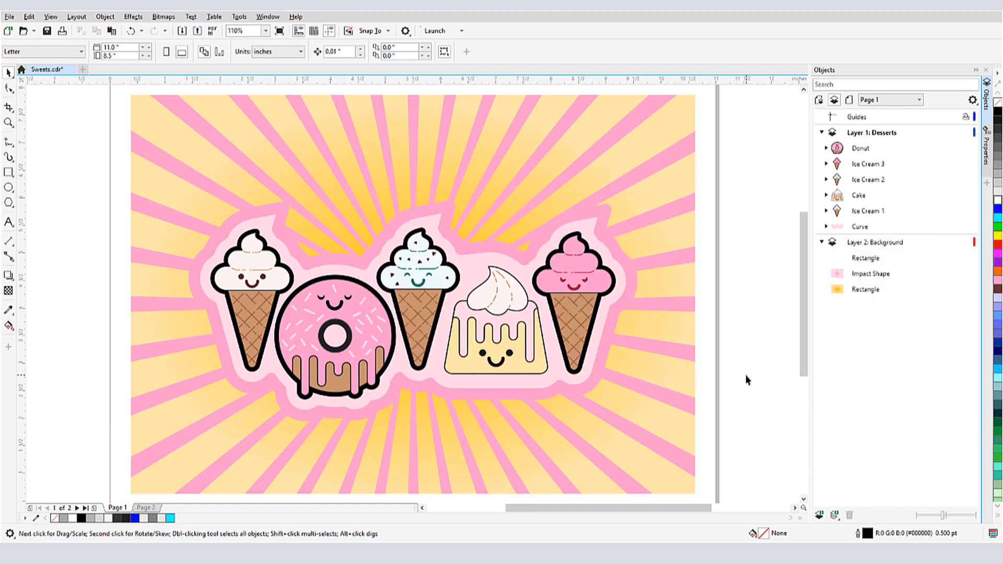
mouse_move(765, 226)
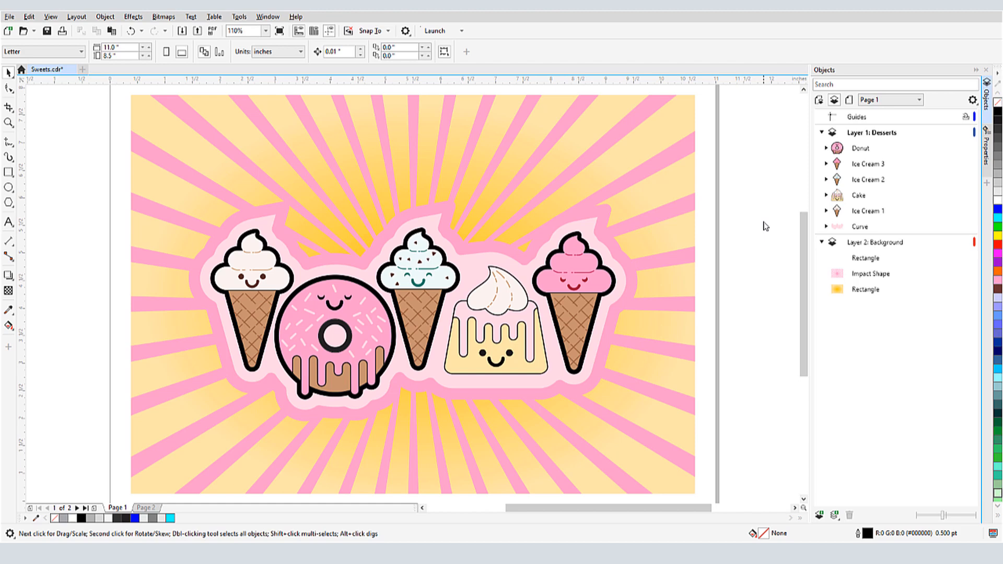
Step: Show the Desserts layer as wireframe outlines, then restore its normal display
left_click(872, 132)
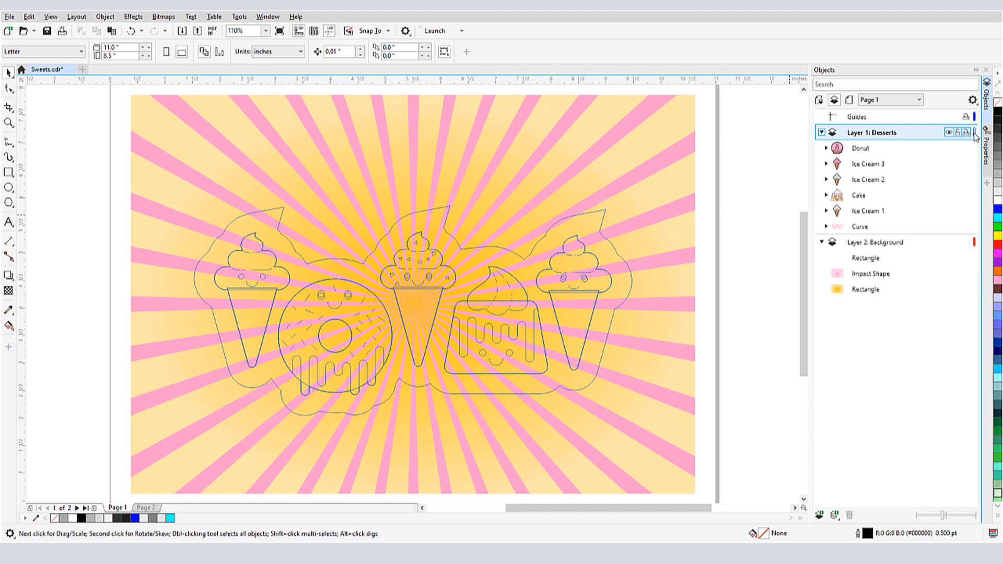
left_click(883, 242)
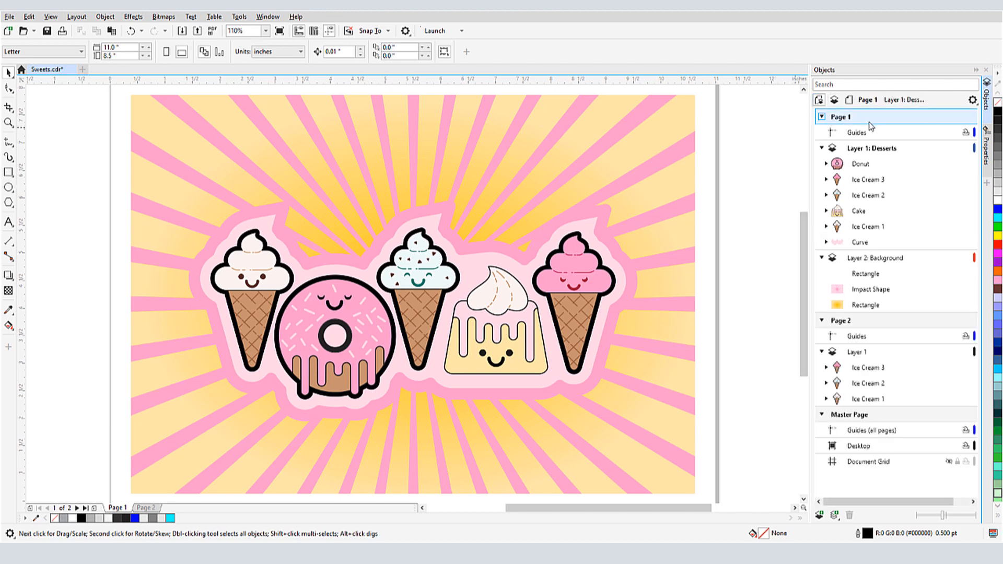
Step: Bring up the Page 1 commands from the docker and the page tab, then dismiss them
right_click(841, 117)
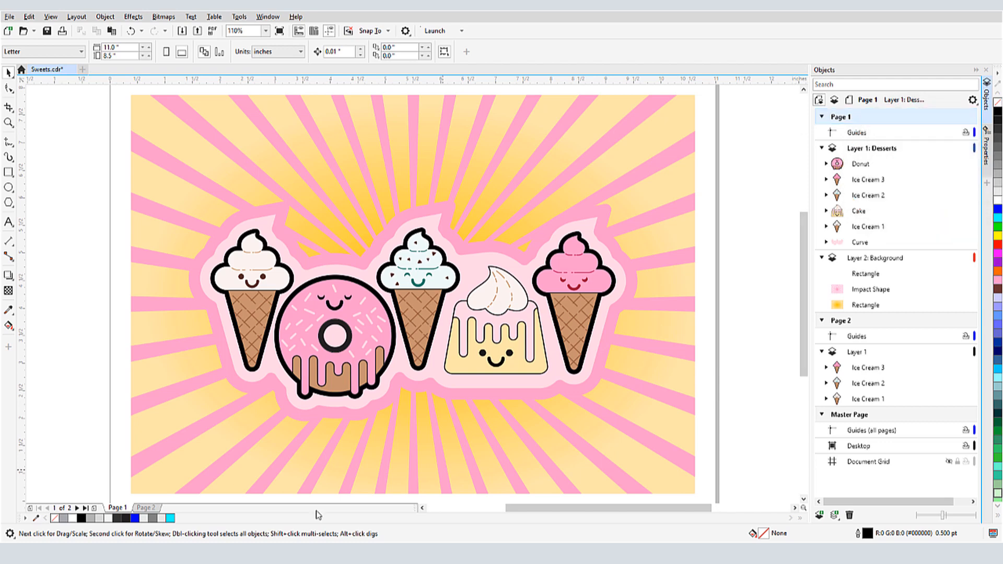
right_click(116, 507)
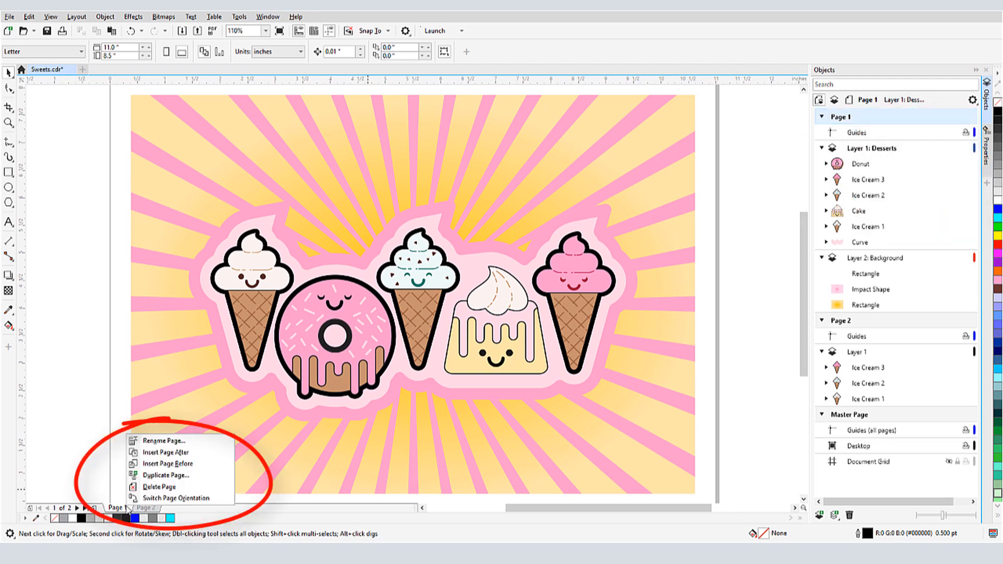
left_click(860, 164)
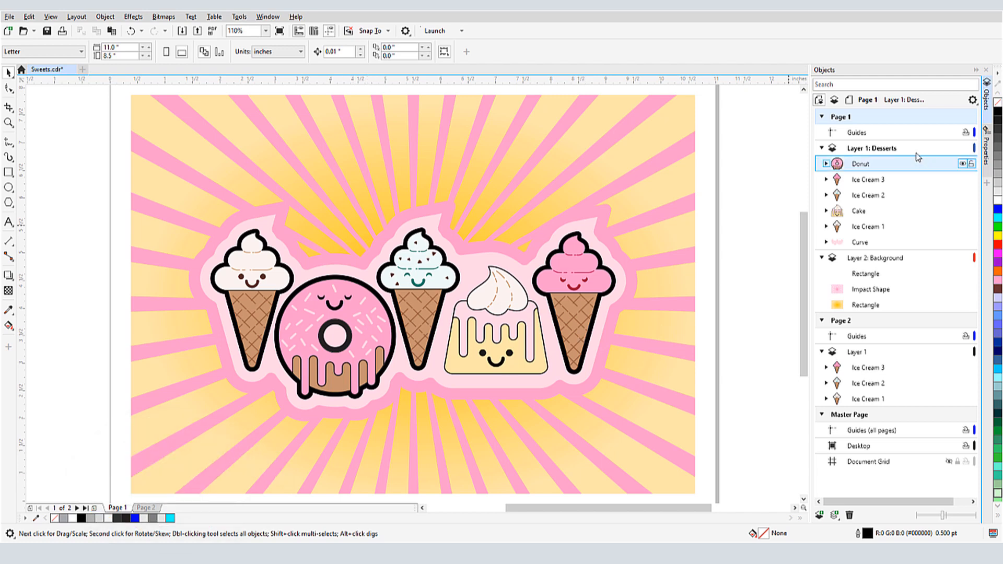
Step: Select the Desserts layer and the Donut, then show the commands for Ice Cream 3's group
left_click(872, 148)
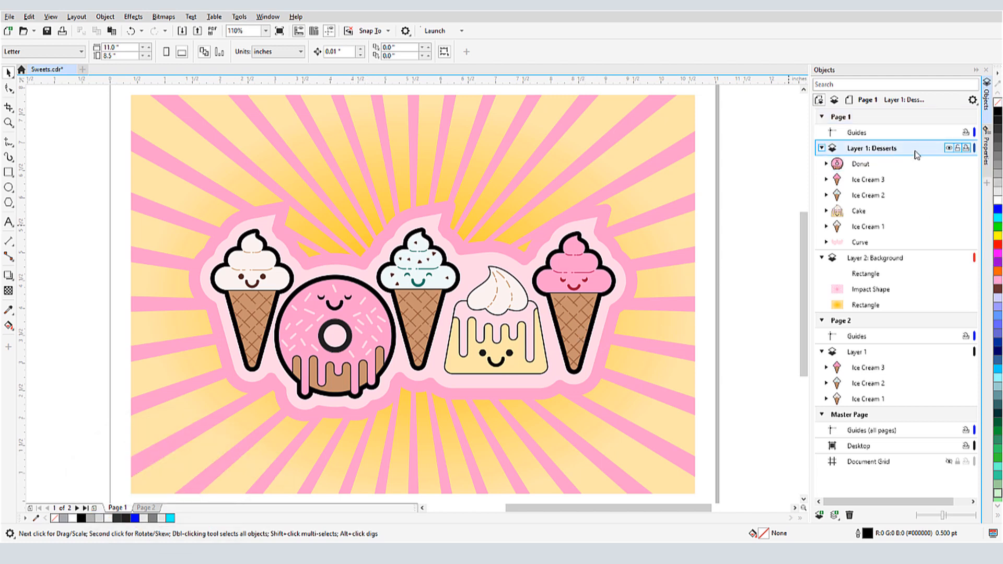
left_click(331, 337)
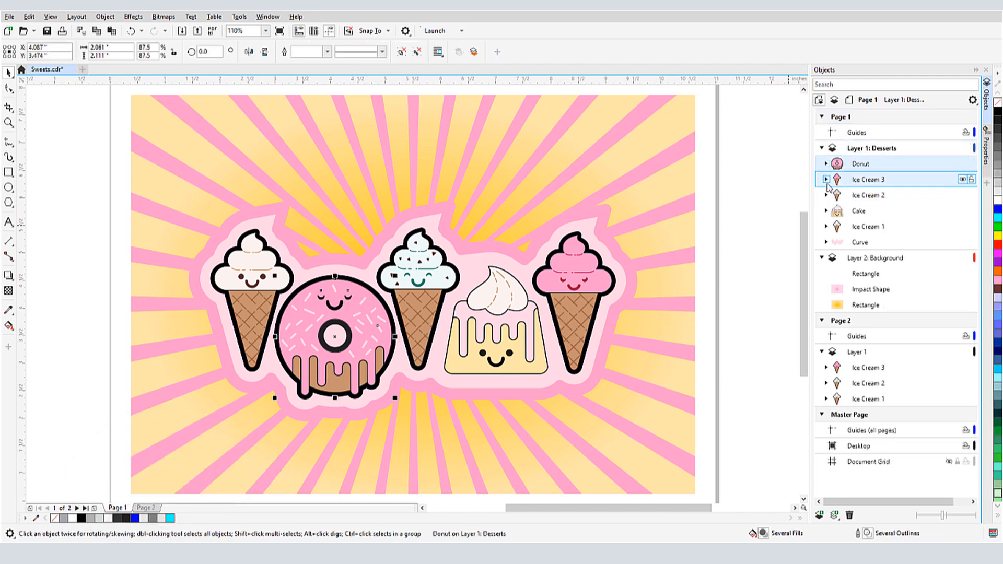
right_click(869, 195)
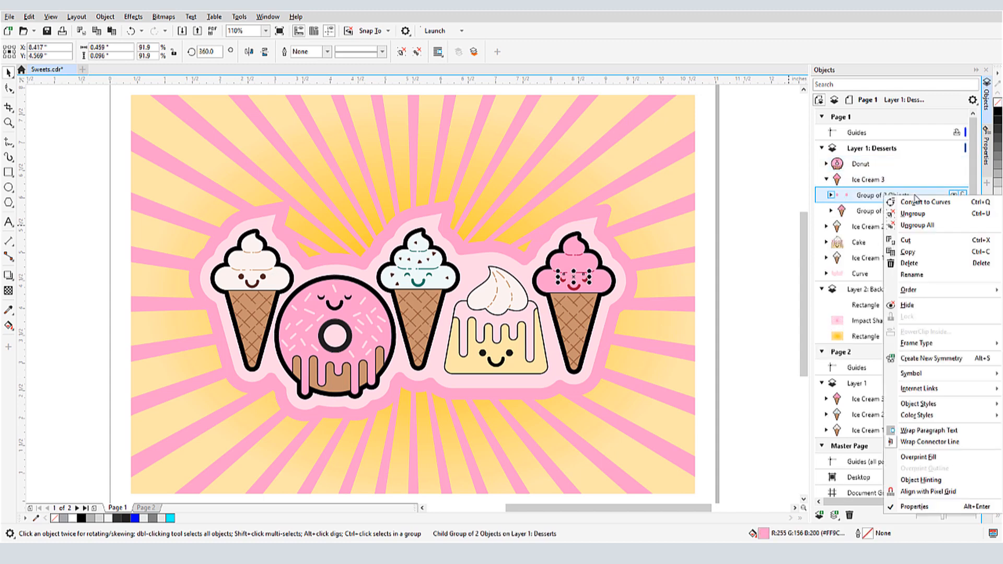